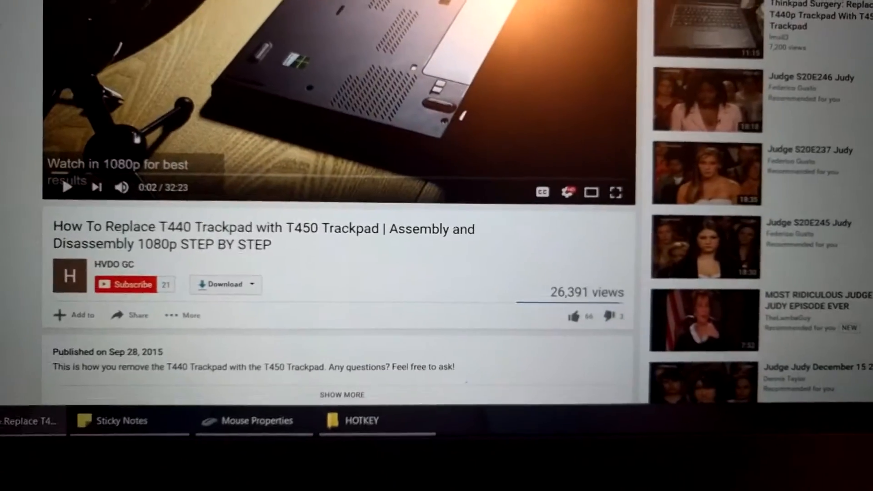
Step: Scroll down through the T440s trackpad article toward the physical TrackPoint buttons guide link
{"action": "scroll", "scroll_direction": "down", "scroll_amount": 3}
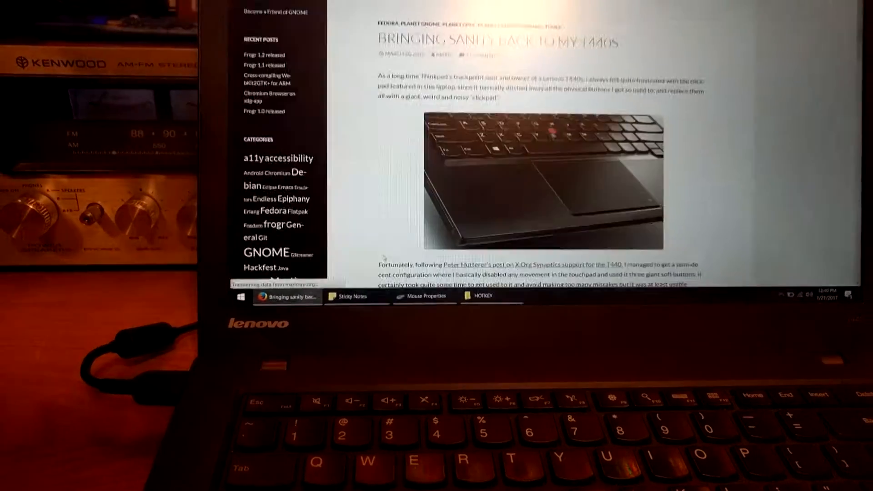
{"action": "scroll", "scroll_direction": "down", "scroll_amount": 3}
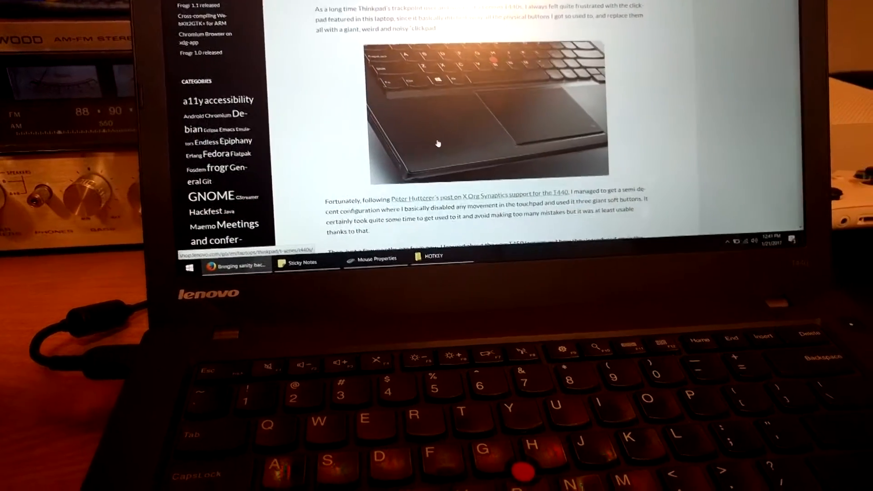
{"action": "scroll", "scroll_direction": "down", "scroll_amount": 3}
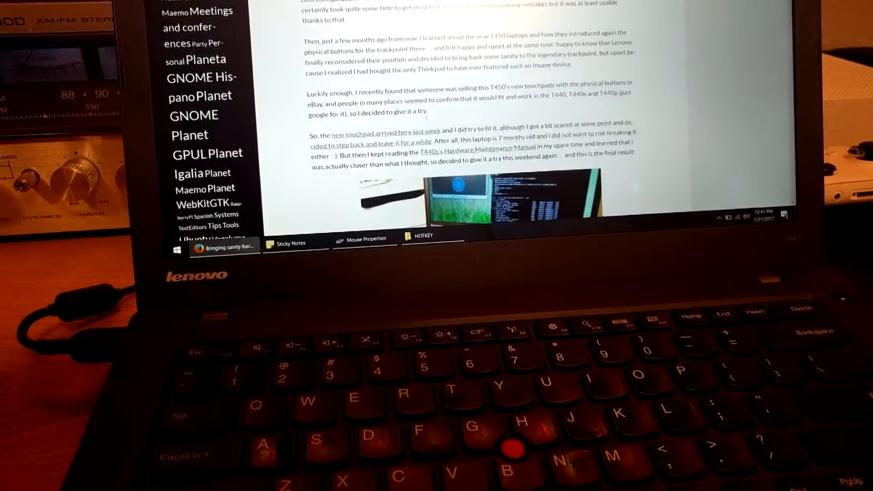
{"action": "scroll", "scroll_direction": "down", "scroll_amount": 3}
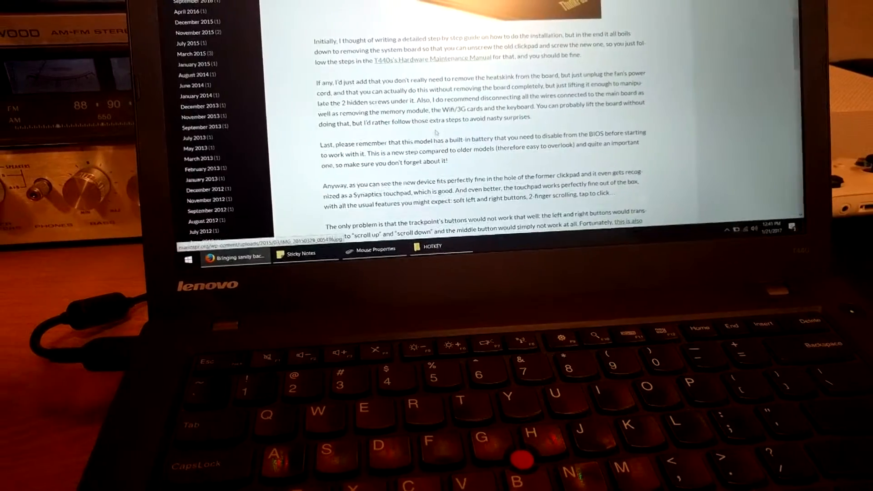
{"action": "scroll", "scroll_direction": "down", "scroll_amount": 3}
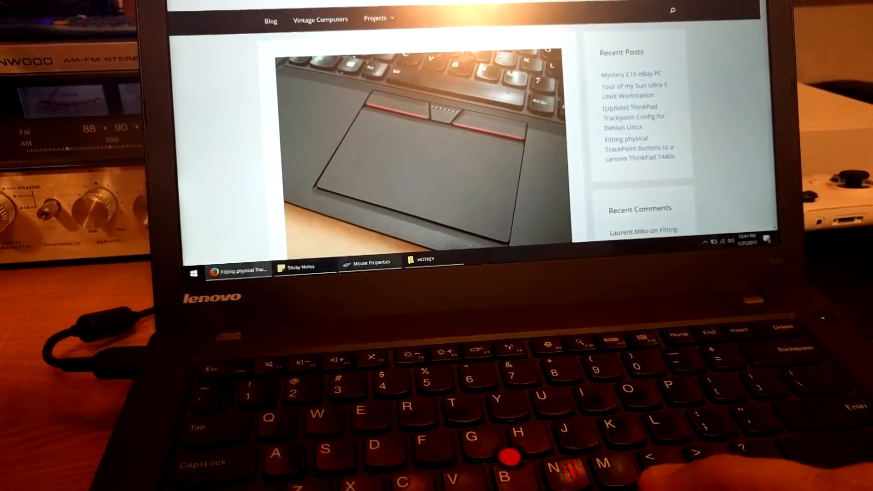
{"action": "left_click", "coordinate": [369, 264]}
{"action": "type", "text": "update"}
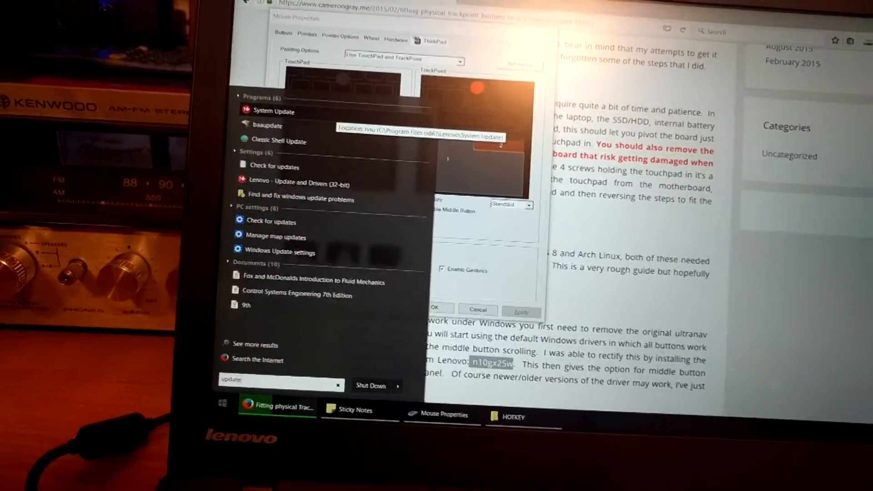
Step: Launch Lenovo System Update, search for new updates and view the Recommended updates list
{"action": "left_click", "coordinate": [275, 111]}
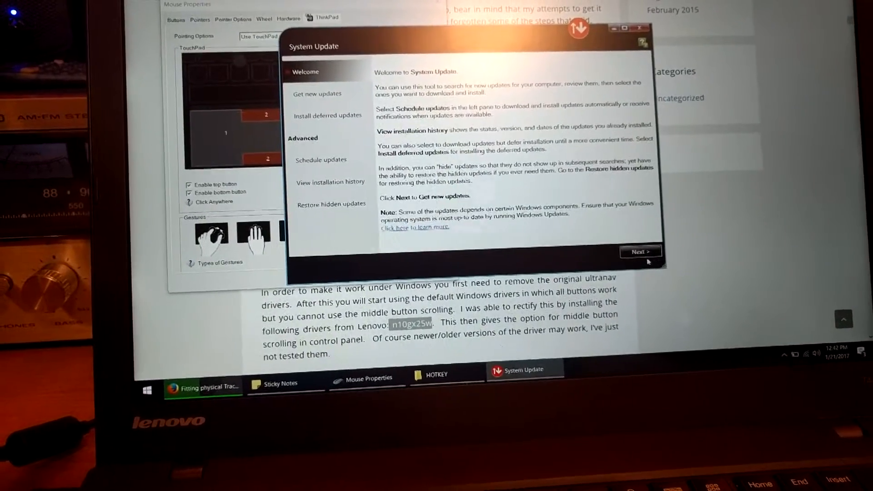
{"action": "left_click", "coordinate": [640, 252]}
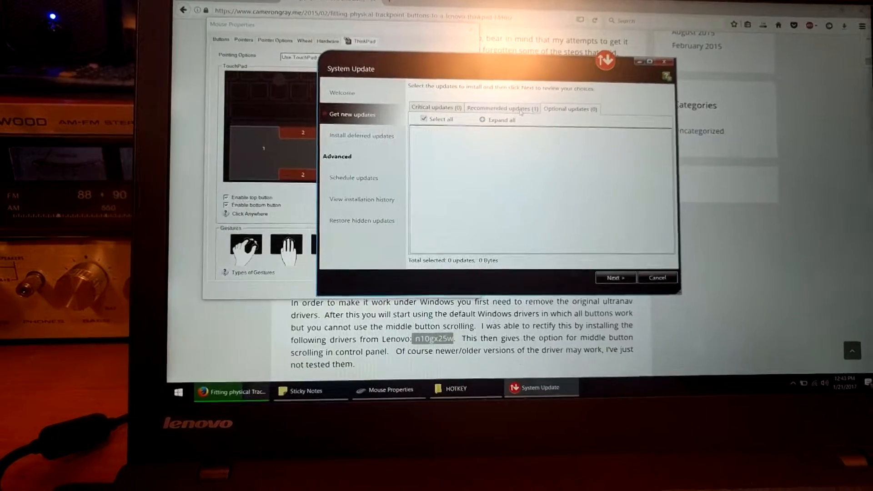
{"action": "left_click", "coordinate": [483, 120]}
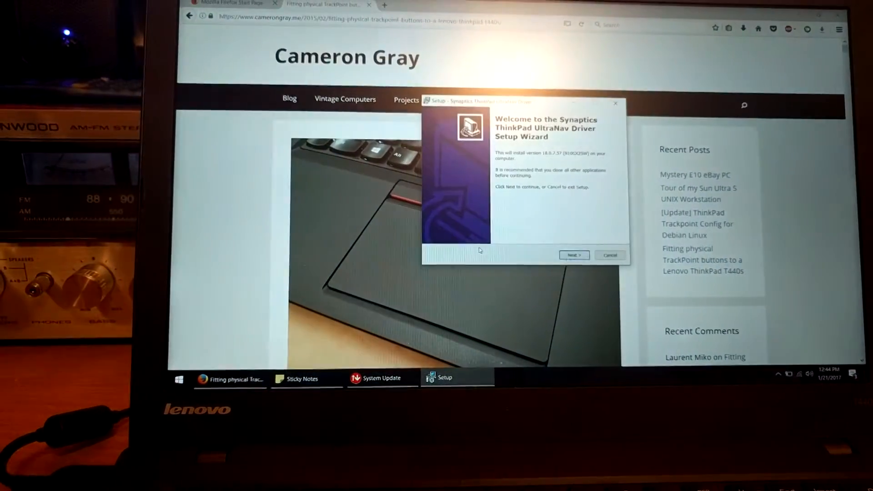
Step: Accept the Lenovo license, keep the default install folder and finish with the UltraNav driver install checked
{"action": "left_click", "coordinate": [574, 255]}
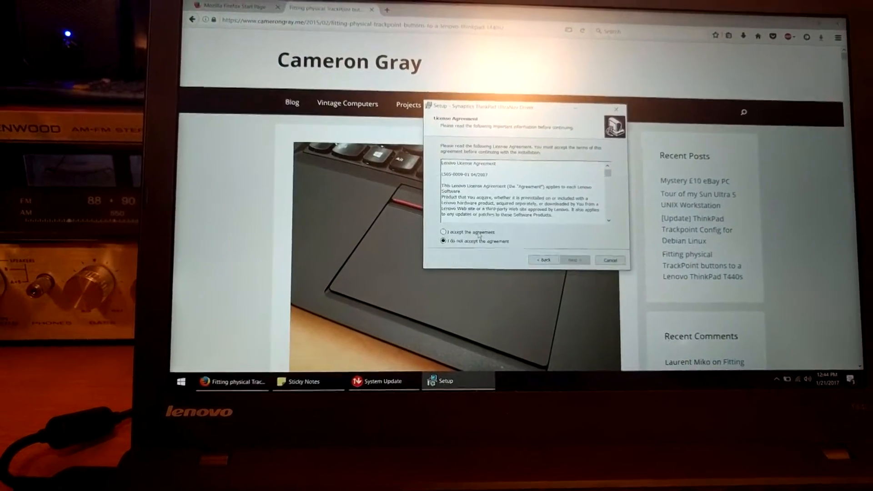
{"action": "left_click", "coordinate": [574, 260]}
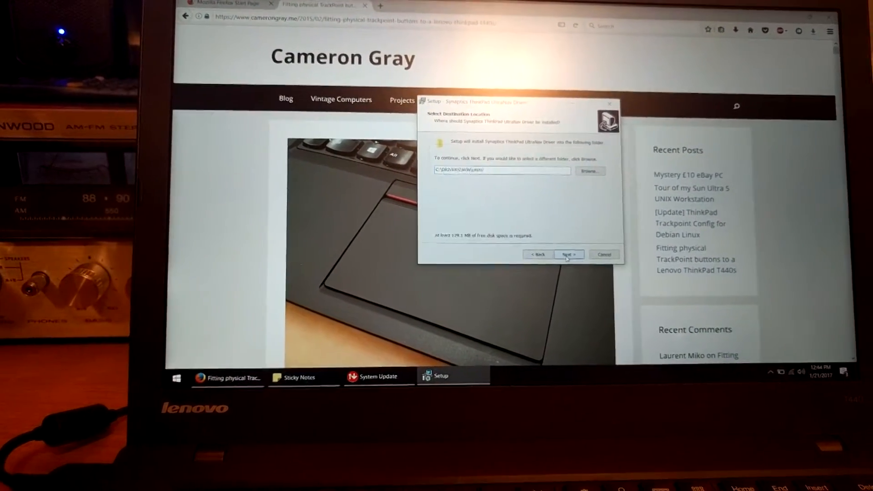
{"action": "left_click", "coordinate": [568, 254]}
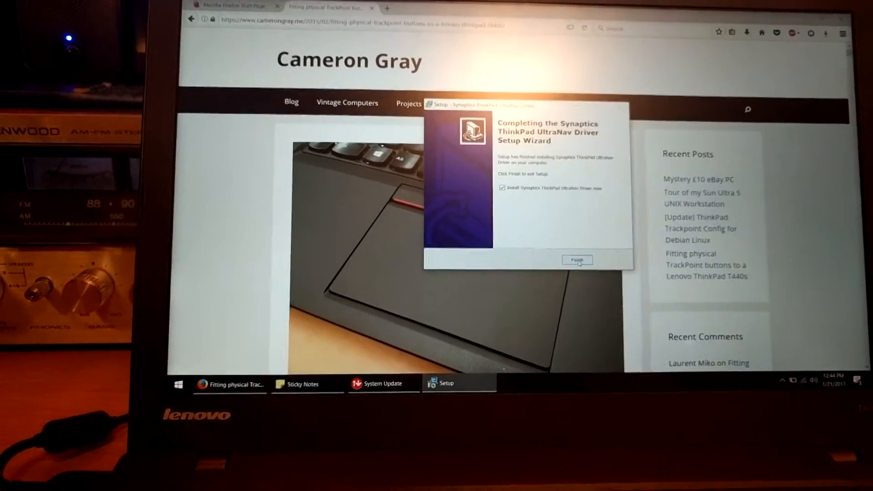
{"action": "left_click", "coordinate": [577, 260]}
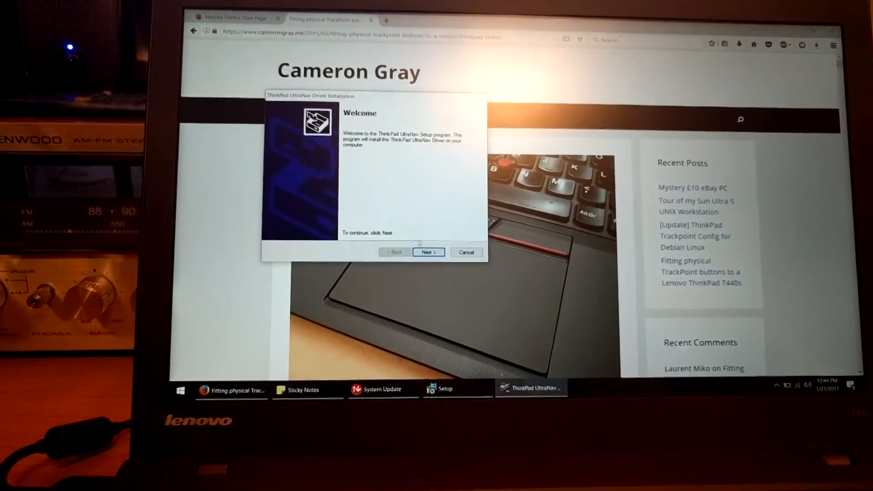
Step: Pass the installer welcome page, accept the Synaptics license agreement and continue the installation
{"action": "left_click", "coordinate": [428, 252]}
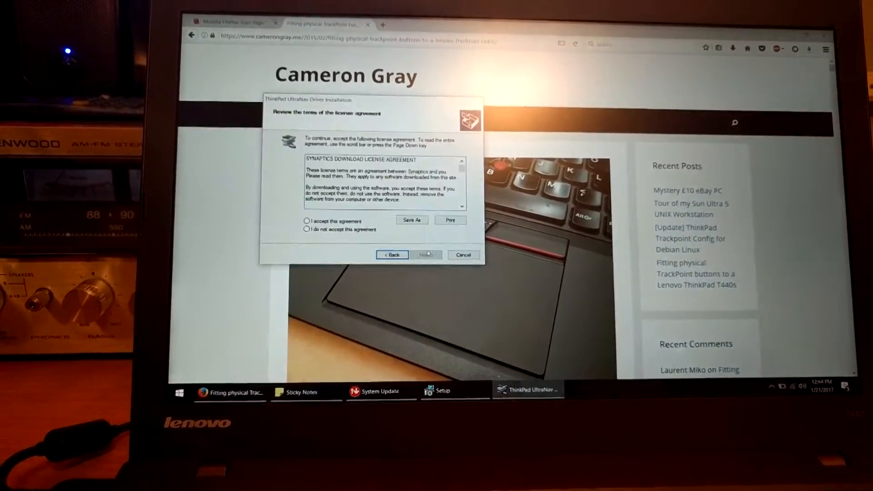
{"action": "left_click", "coordinate": [306, 219]}
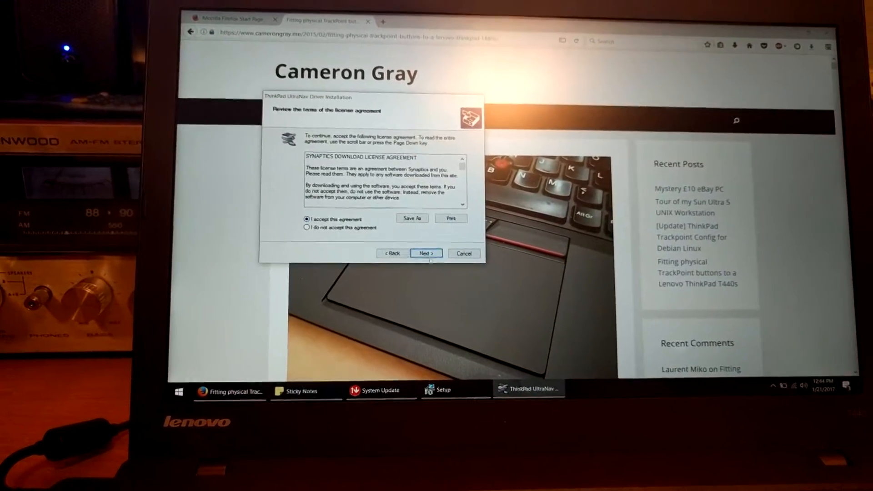
{"action": "left_click", "coordinate": [426, 253]}
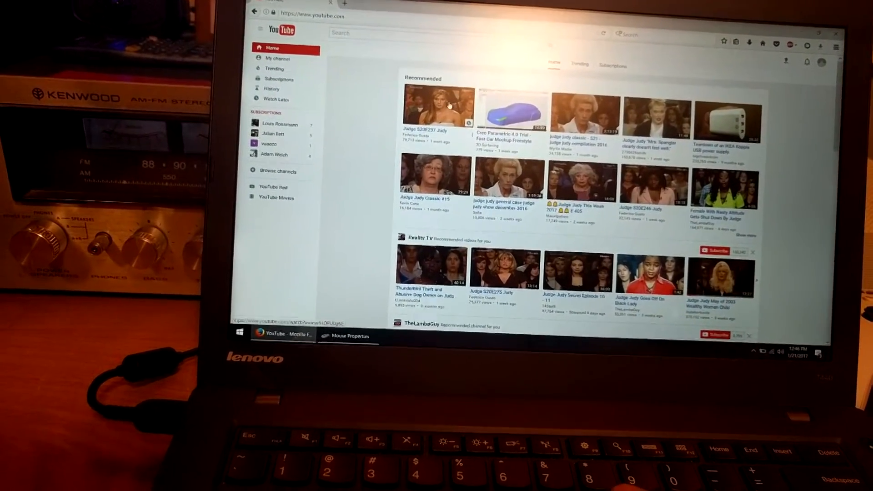
Step: Open the first recommended video, the Judge Judy S20E237 episode, from the YouTube home page
{"action": "left_click", "coordinate": [436, 105]}
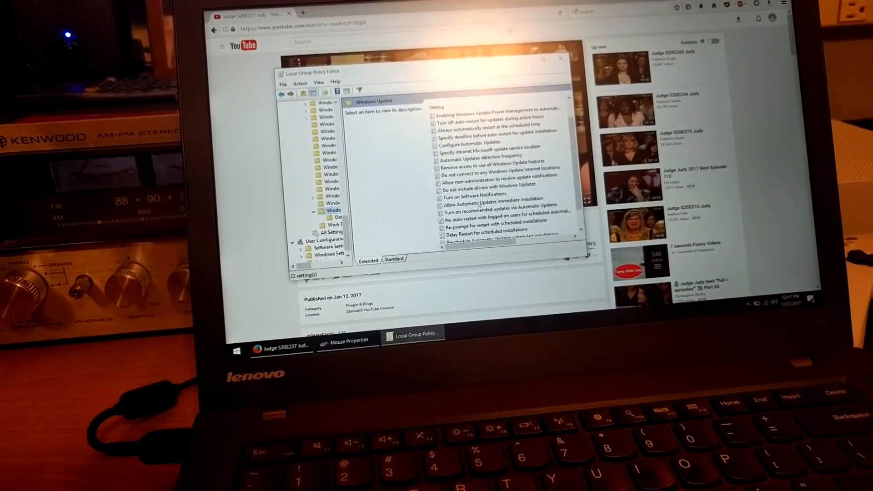
Step: Open the Configure Automatic Updates policy to enable it with 'Notify for download and notify for install'
{"action": "double_click", "coordinate": [483, 198]}
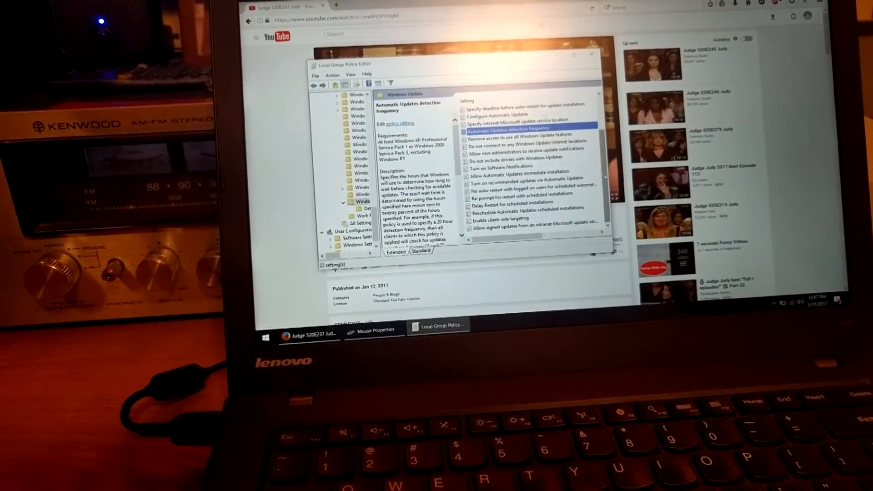
{"action": "double_click", "coordinate": [499, 116]}
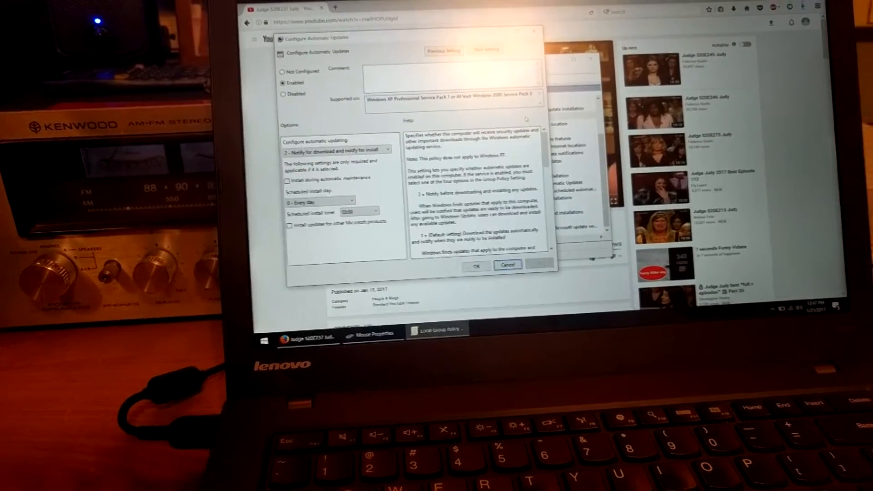